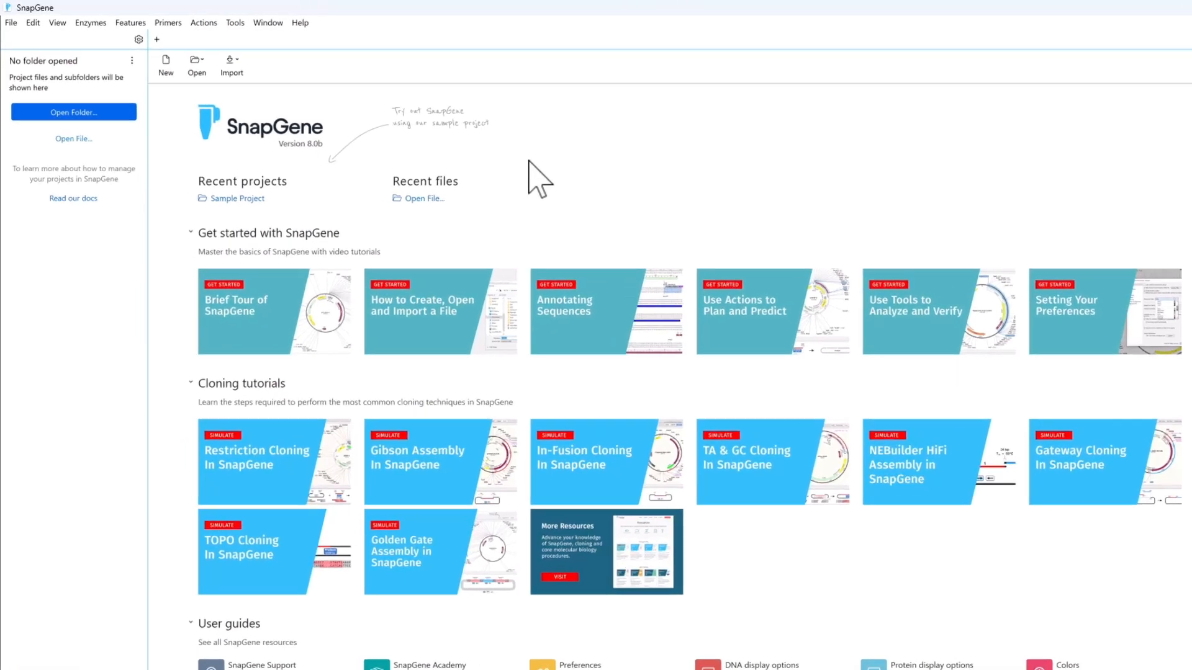
Open a New Sequence tab from the SnapGene start page.
{"action": "left_click", "coordinate": [11, 23]}
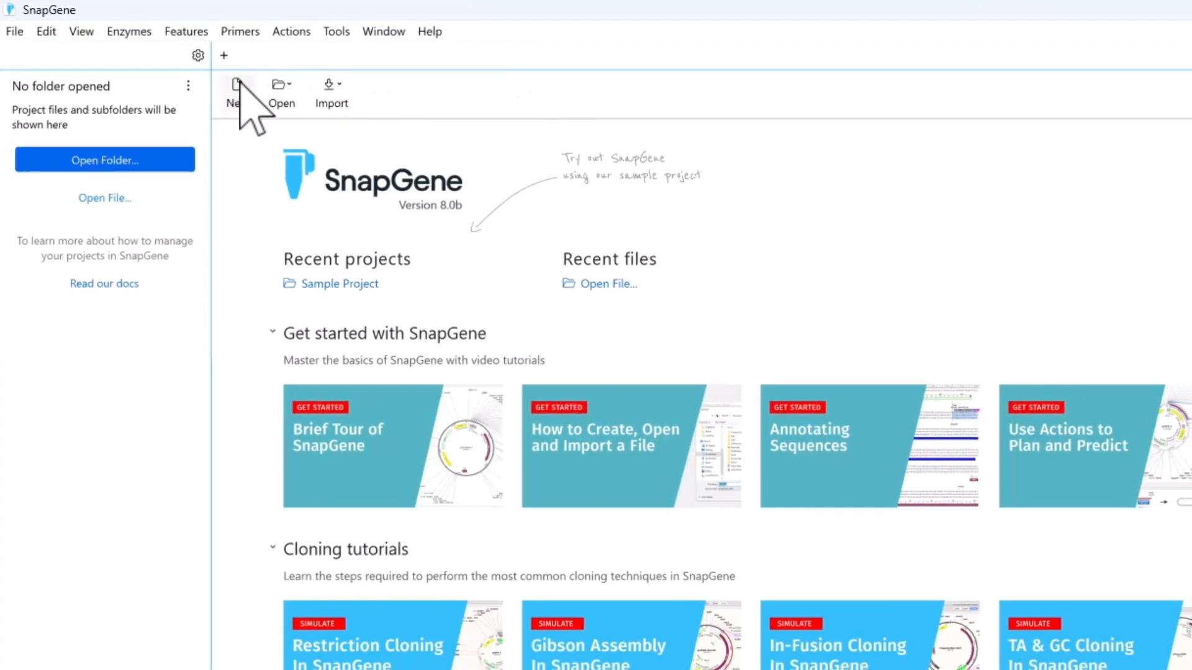
{"action": "left_click", "coordinate": [235, 89]}
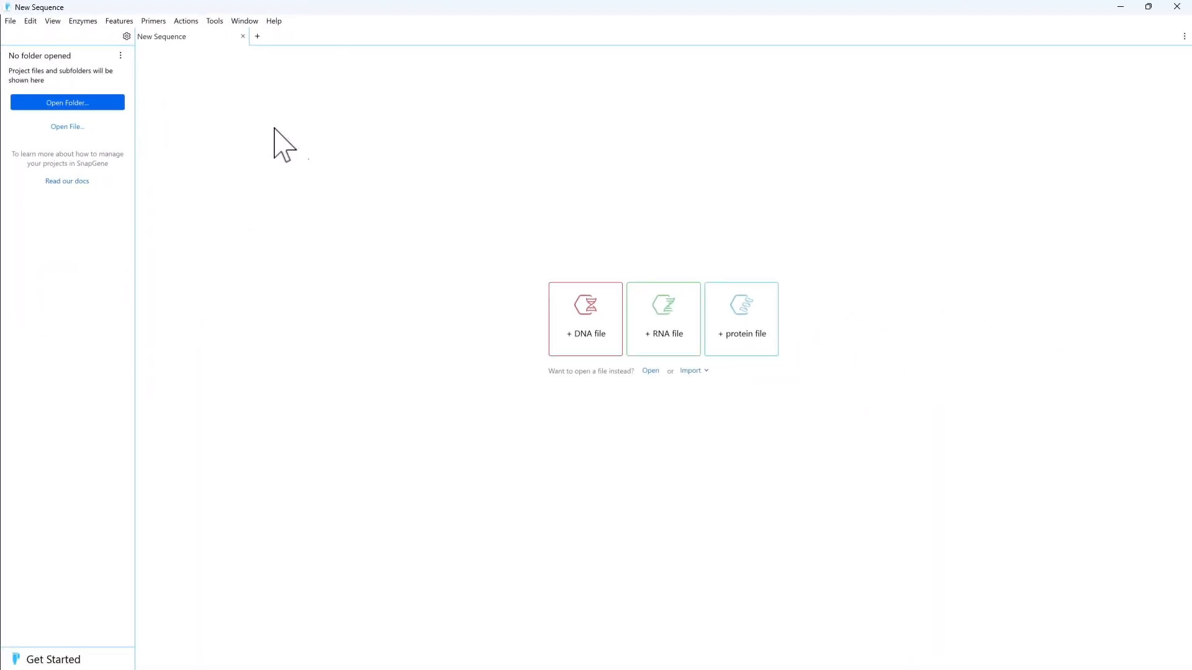
Create Untitled.dna, a circular double-stranded 4942 bp DNA file from the pasted sequence.
{"action": "left_click", "coordinate": [584, 319]}
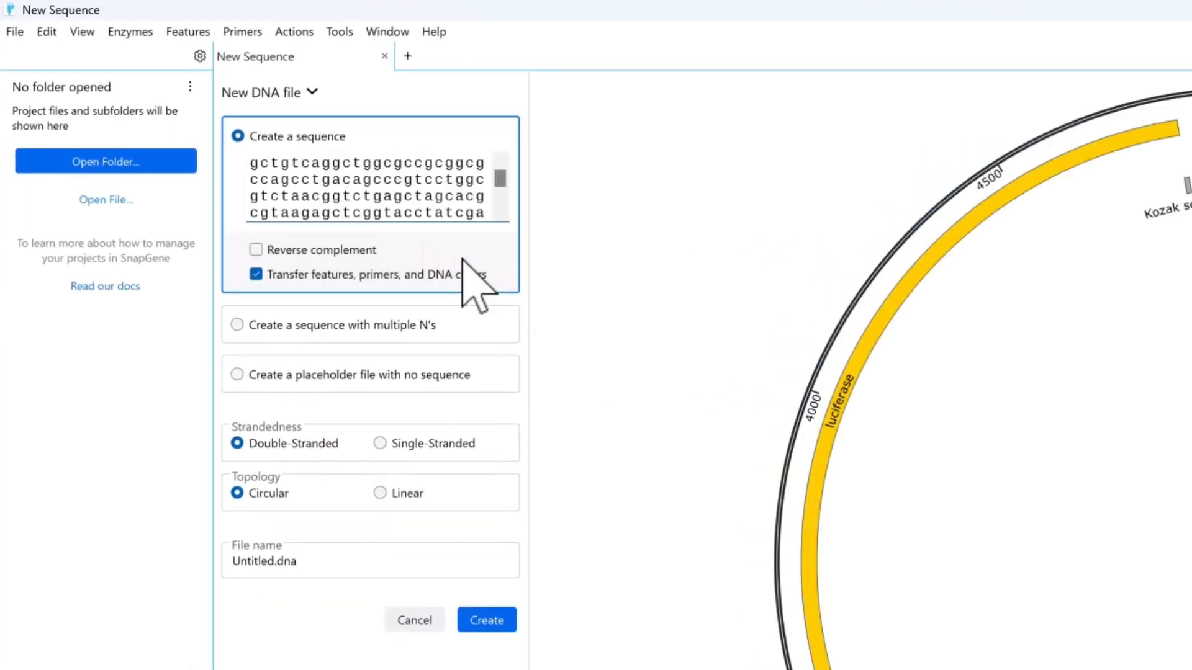
{"action": "mouse_move", "coordinate": [327, 467]}
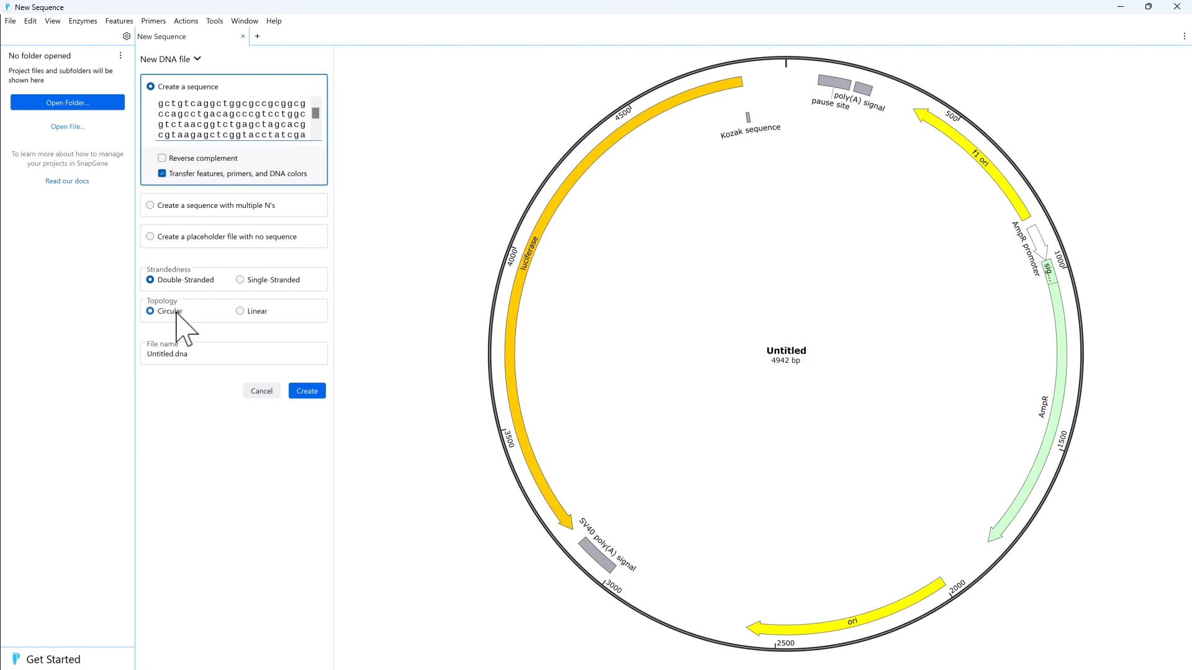
{"action": "left_click", "coordinate": [306, 389]}
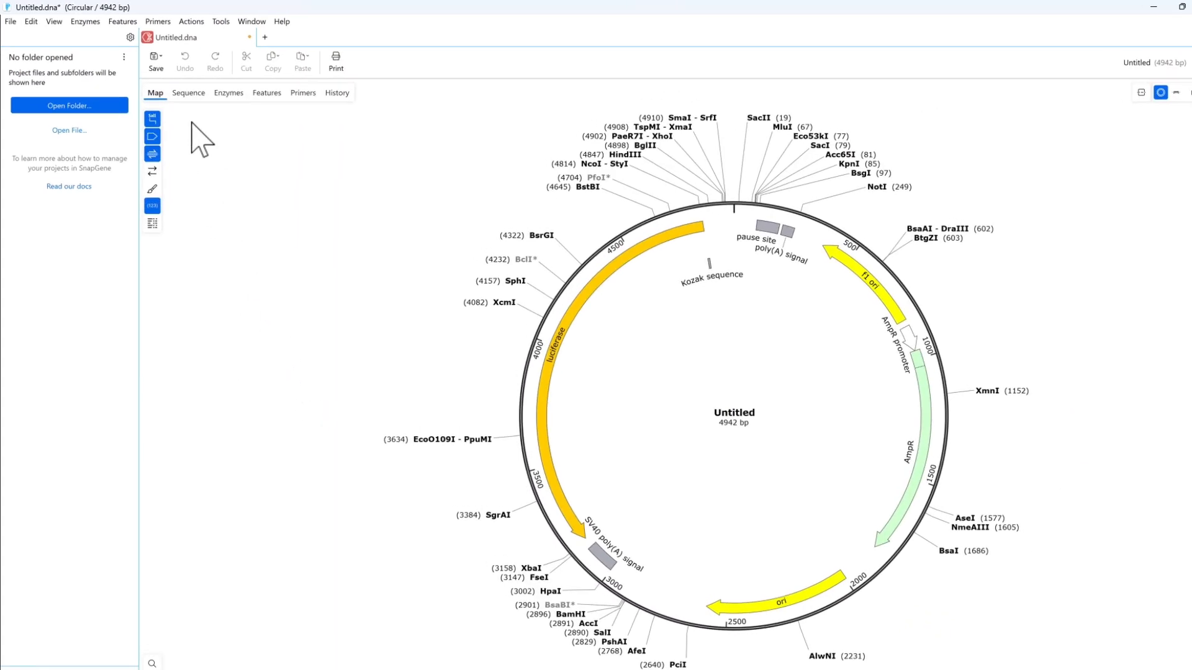
Save the DNA file under the name 'pGL3 BRE Luciferase'.
{"action": "left_click", "coordinate": [156, 61]}
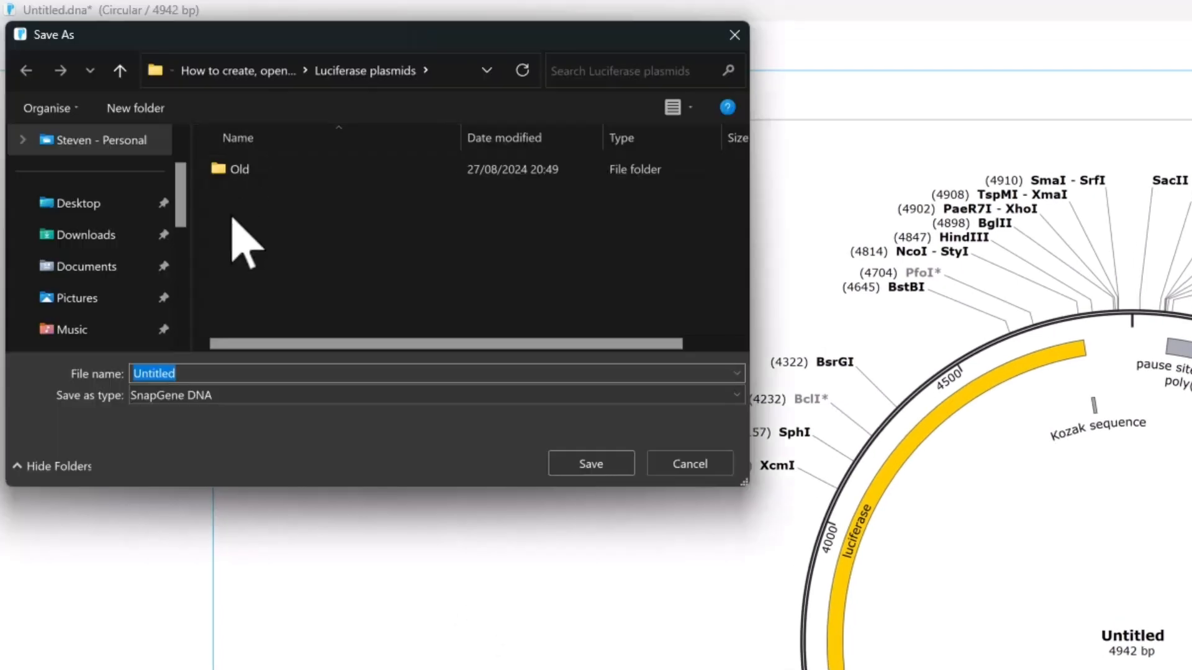
{"action": "type", "text": "pGL3 BRE Luciferase"}
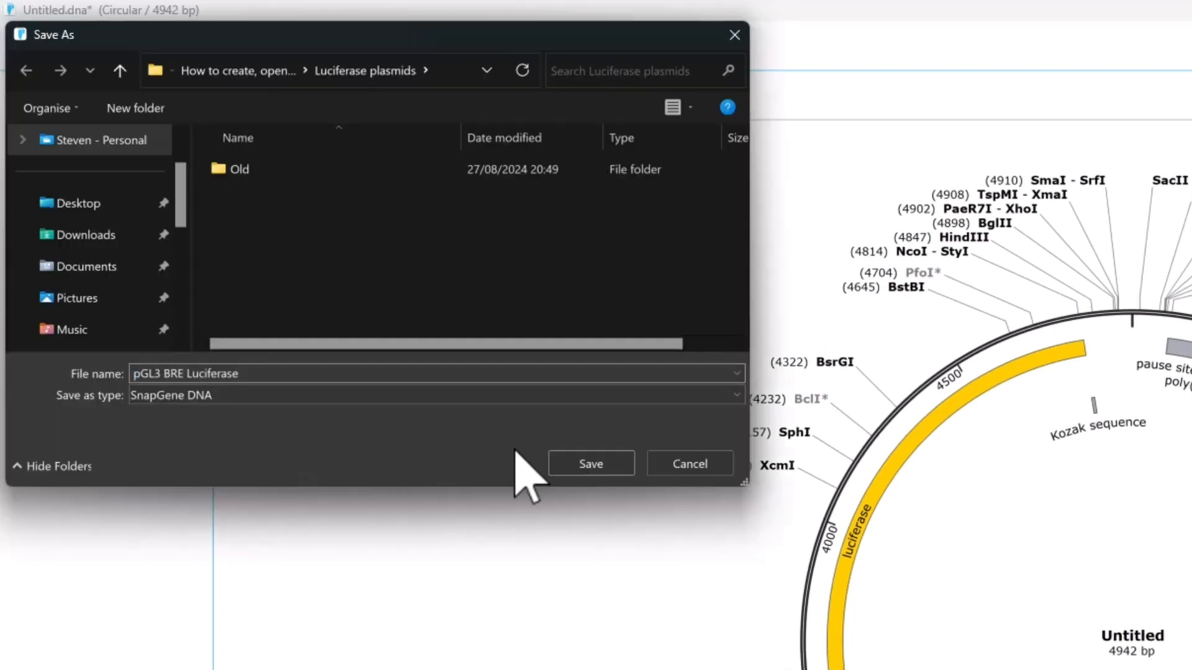
{"action": "left_click", "coordinate": [590, 464]}
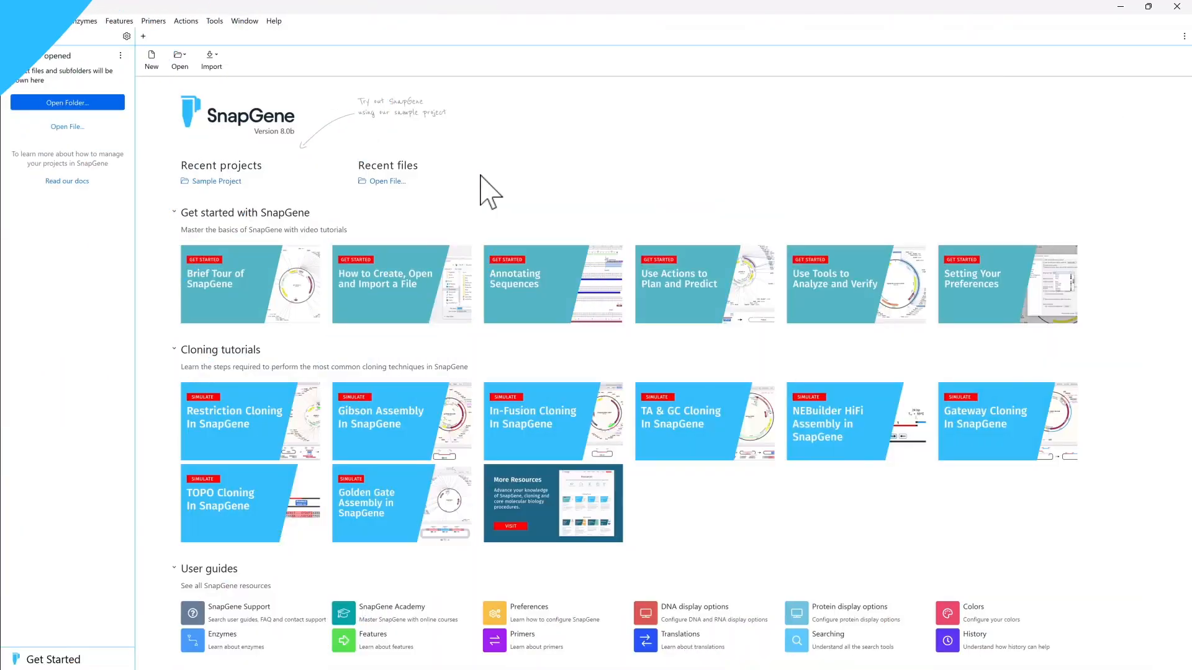
Open a fresh New Sequence tab and bring up the Open Folder chooser.
{"action": "left_click", "coordinate": [13, 21]}
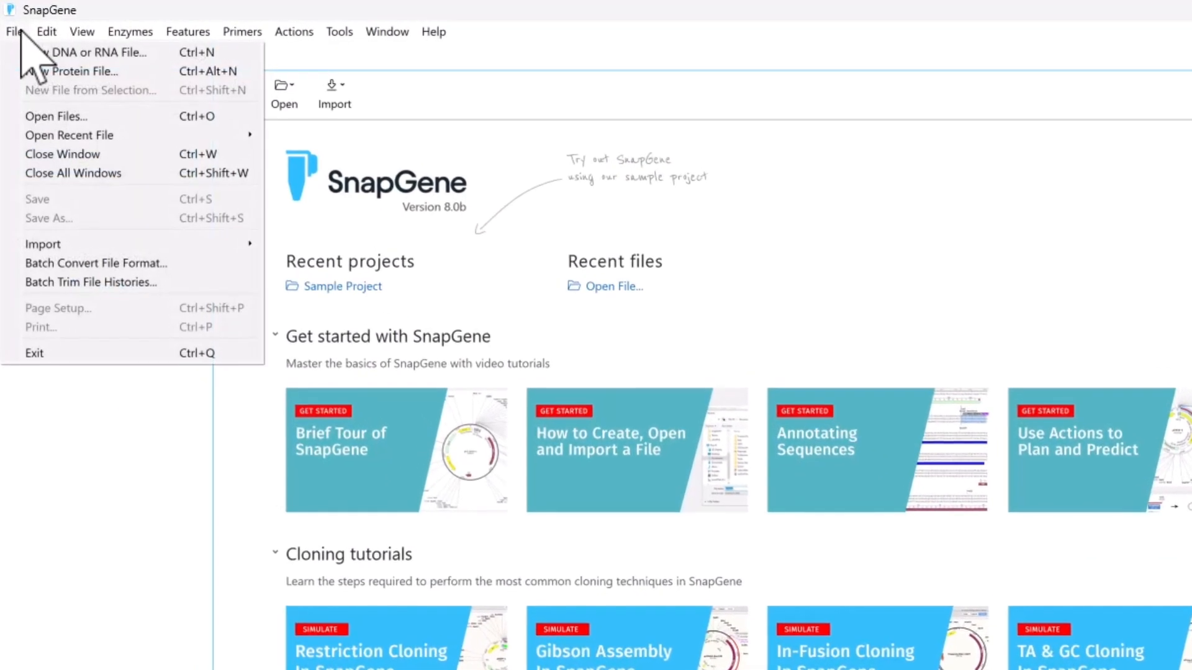
{"action": "mouse_move", "coordinate": [57, 115]}
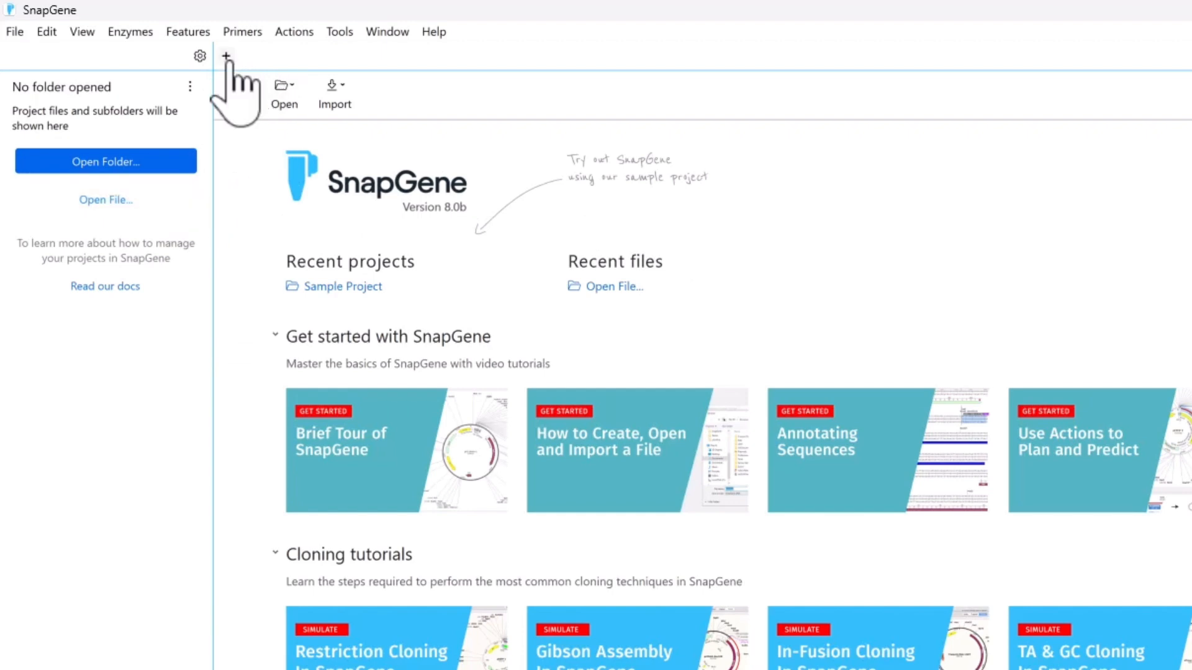
{"action": "left_click", "coordinate": [224, 55]}
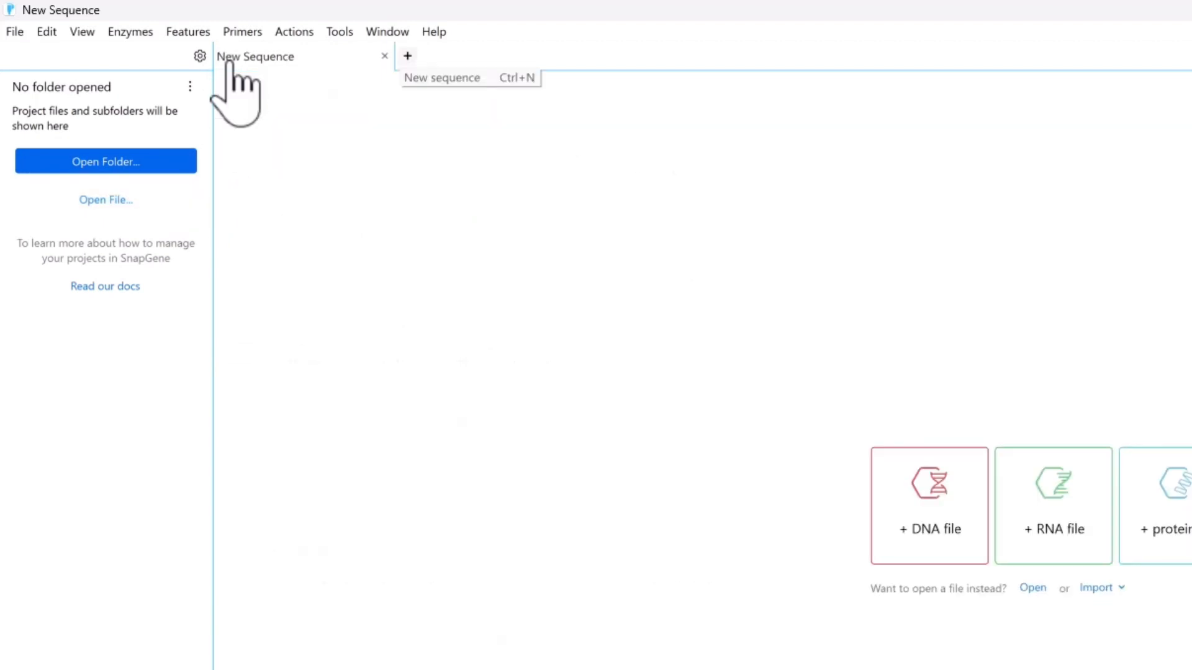
{"action": "left_click", "coordinate": [105, 161]}
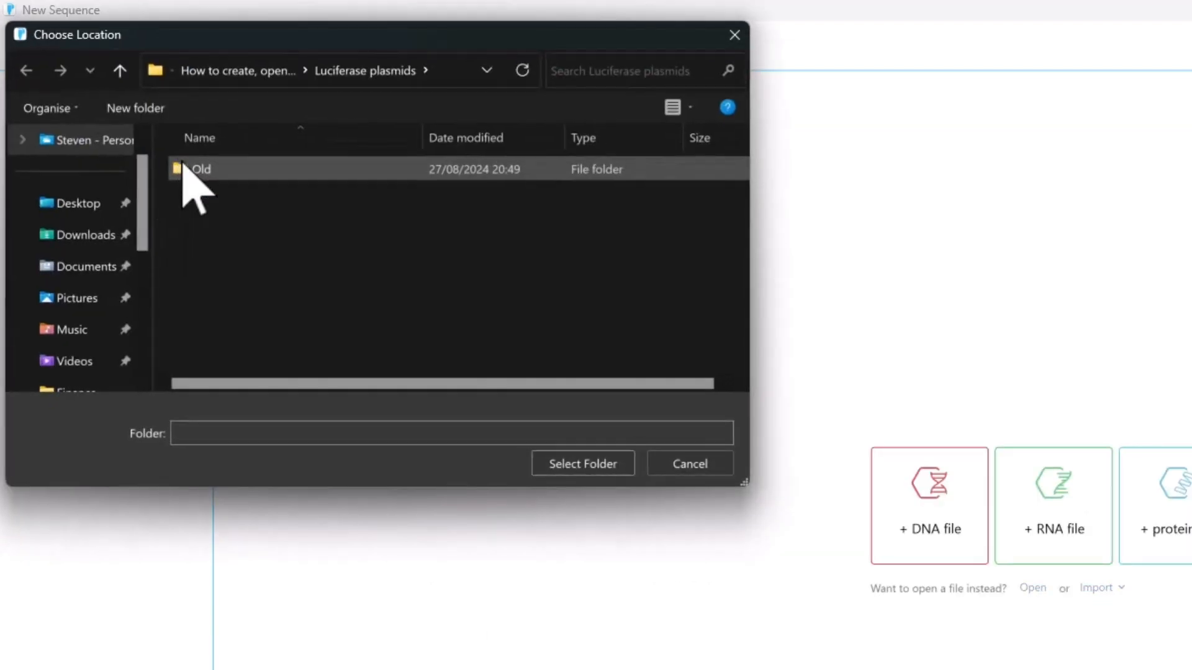
Open the Luciferase plasmids folder as a project and open pBR322.dna.
{"action": "left_click", "coordinate": [119, 70]}
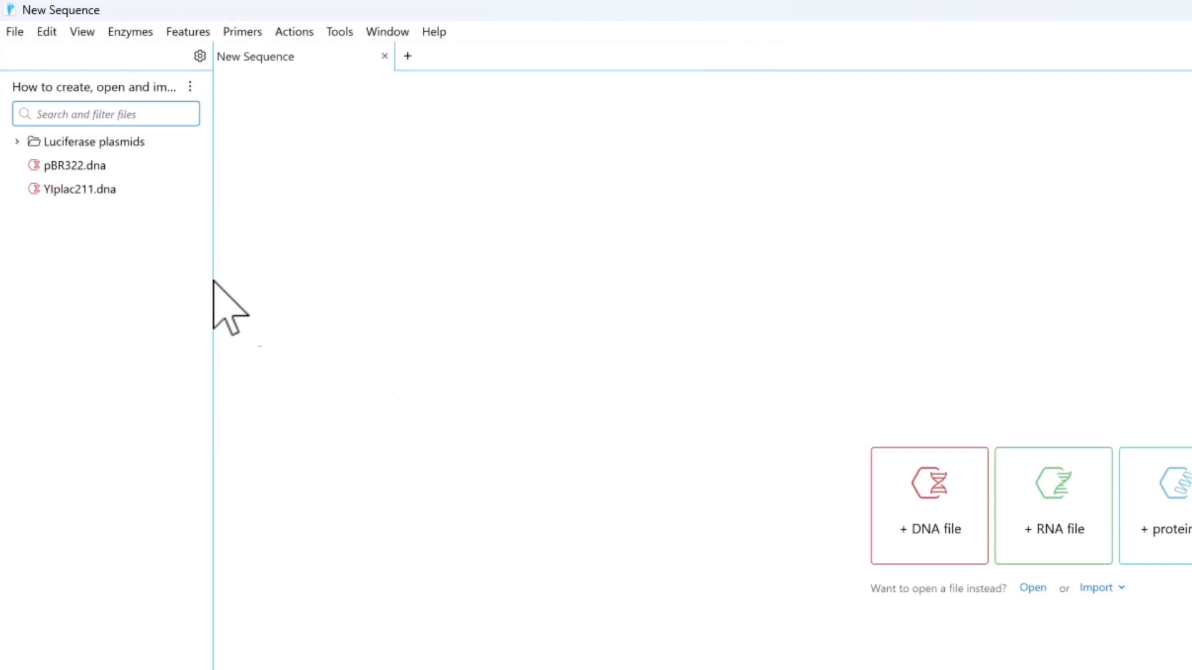
{"action": "left_click", "coordinate": [16, 142]}
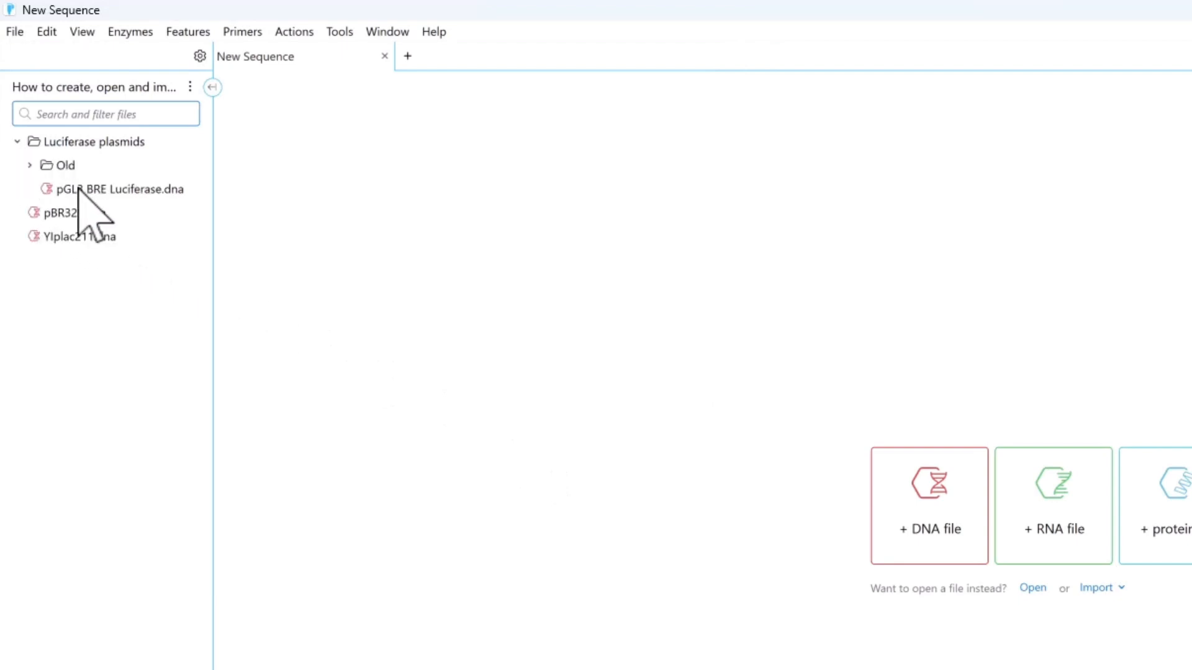
{"action": "double_click", "coordinate": [119, 189]}
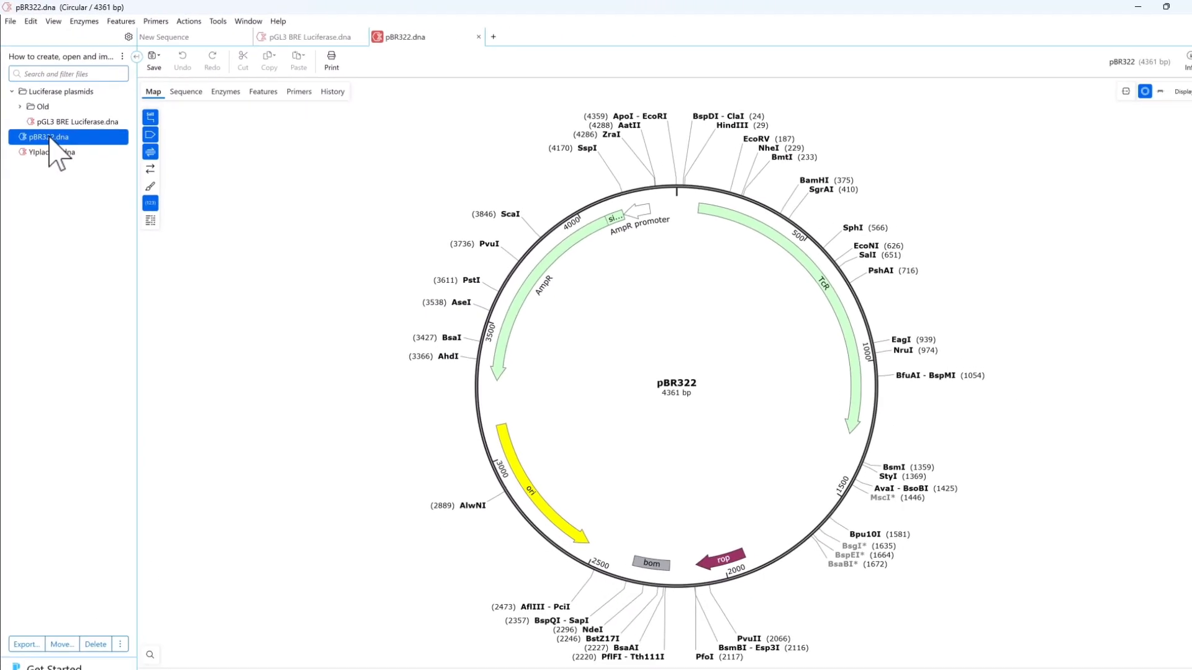
Switch between the pGL3 BRE Luciferase and pBR322 tabs.
{"action": "left_click", "coordinate": [308, 37]}
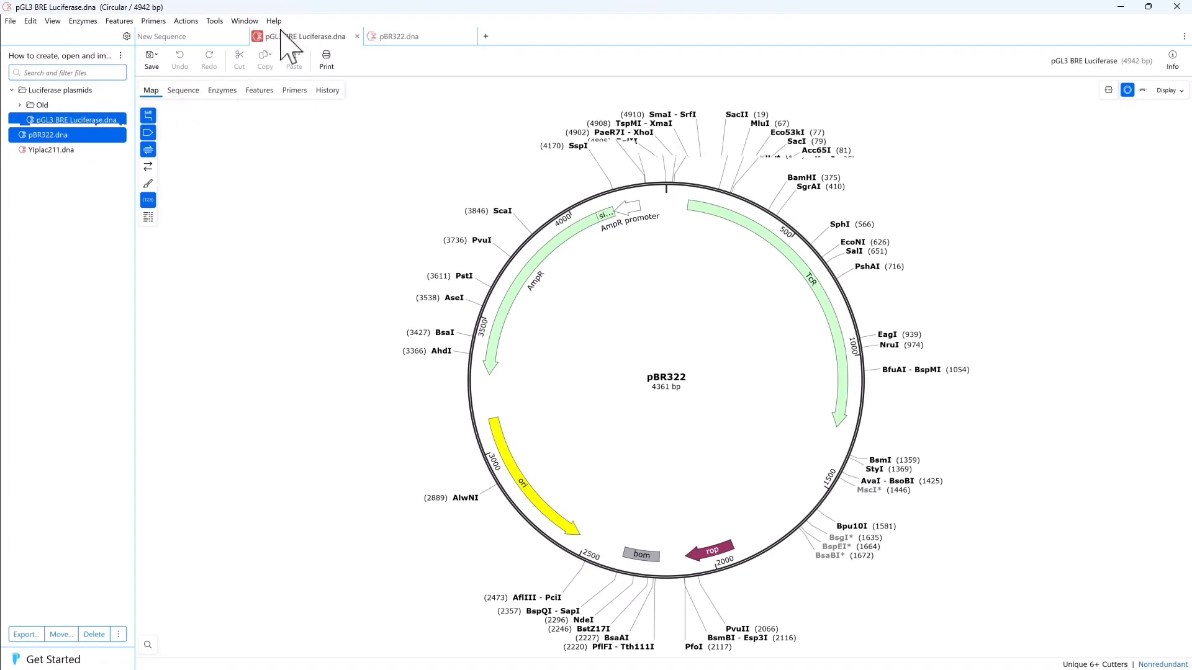
{"action": "left_click", "coordinate": [396, 36]}
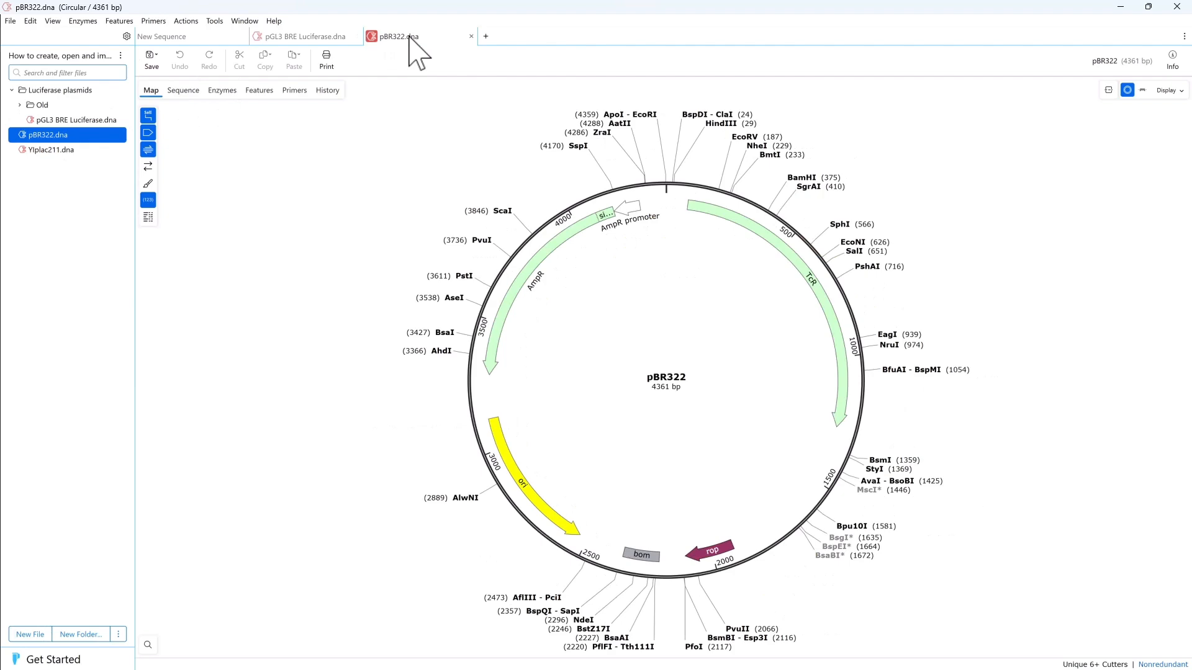
{"action": "left_click", "coordinate": [471, 36]}
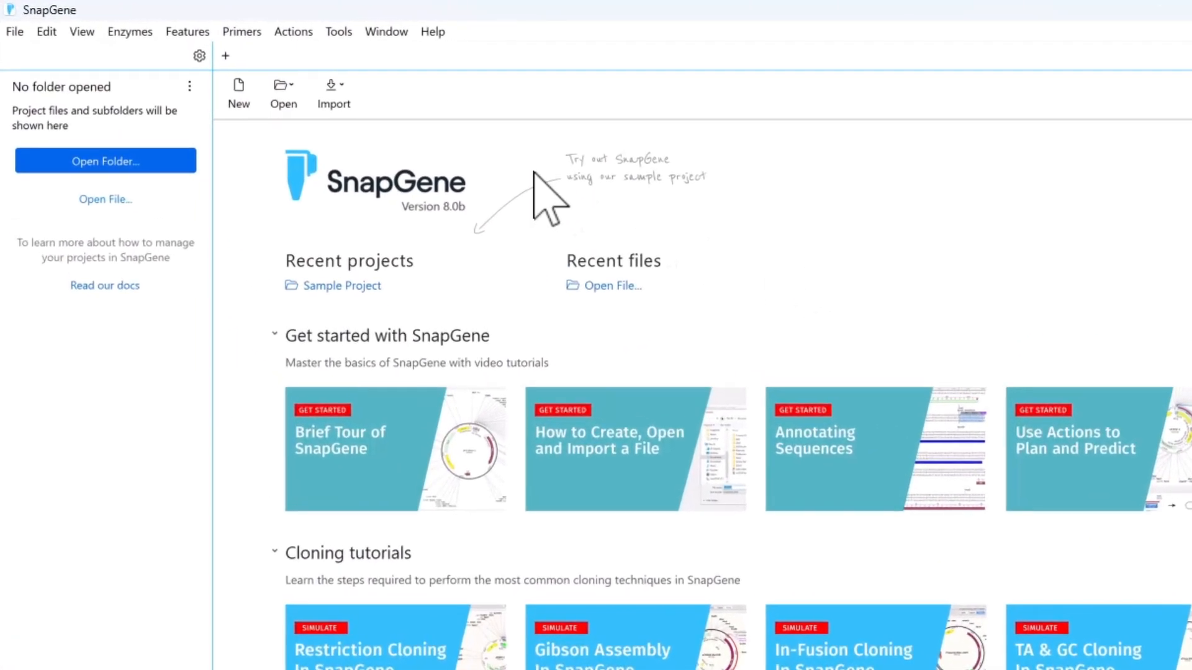
Search SnapGene online sequences for 'puc19' and import the 2686 bp pUC19 plasmid.
{"action": "left_click", "coordinate": [333, 91]}
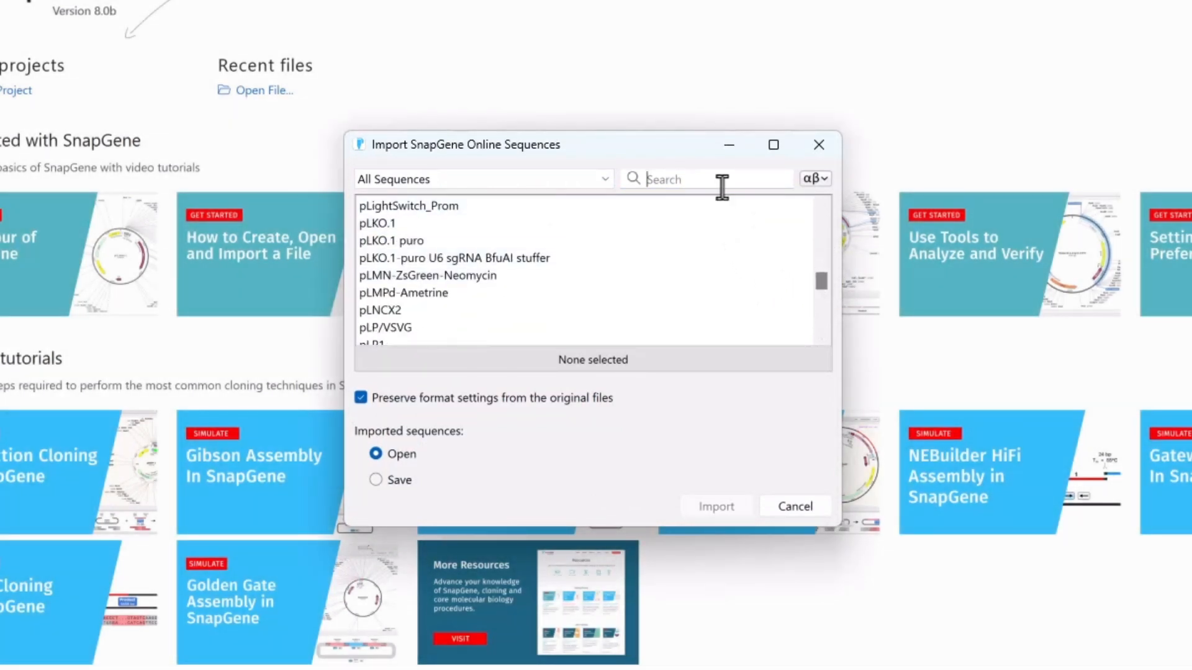
{"action": "type", "text": "puc19"}
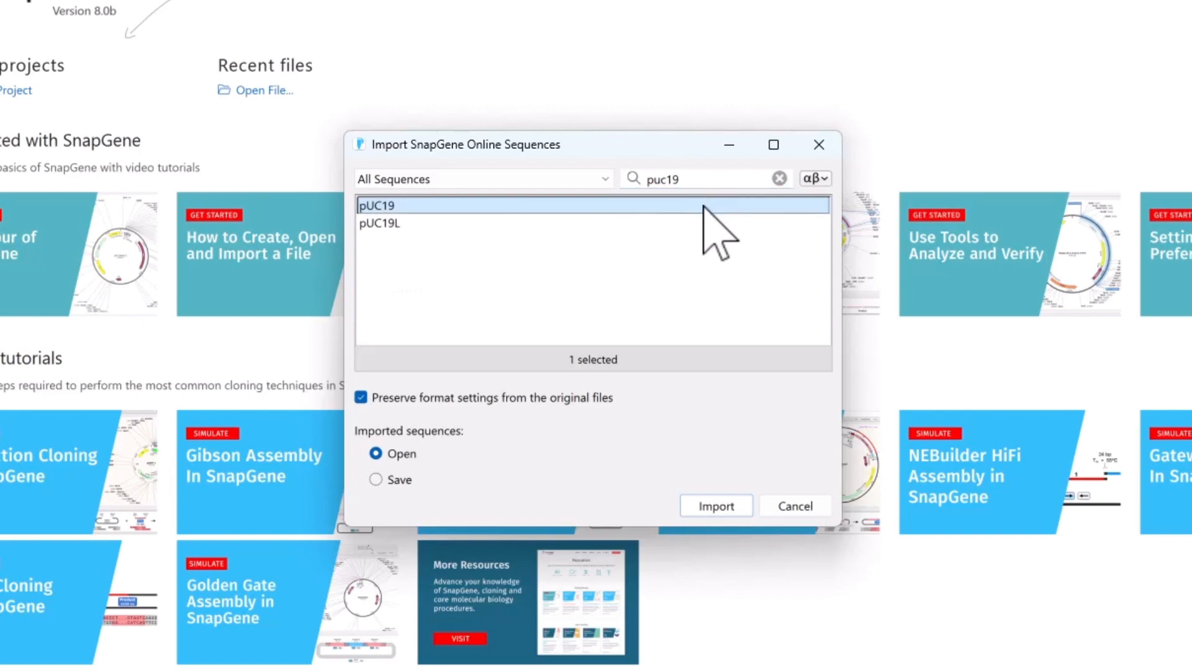
{"action": "left_click", "coordinate": [714, 506]}
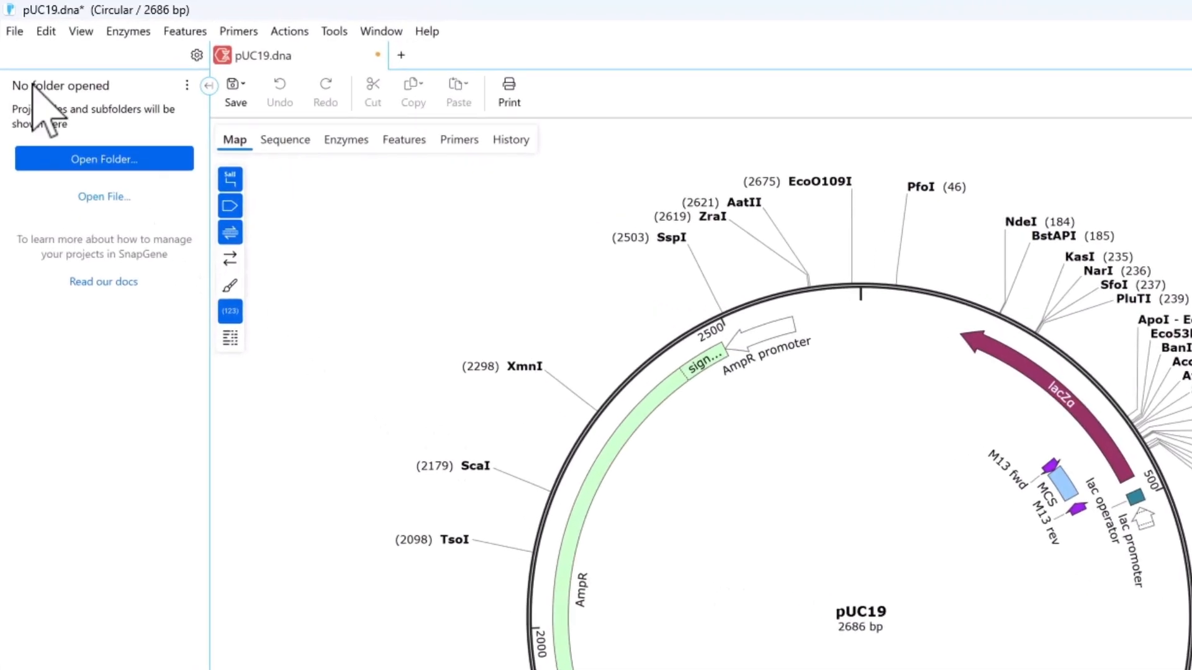
Open the File menu to browse the Import submenu.
{"action": "left_click", "coordinate": [13, 31]}
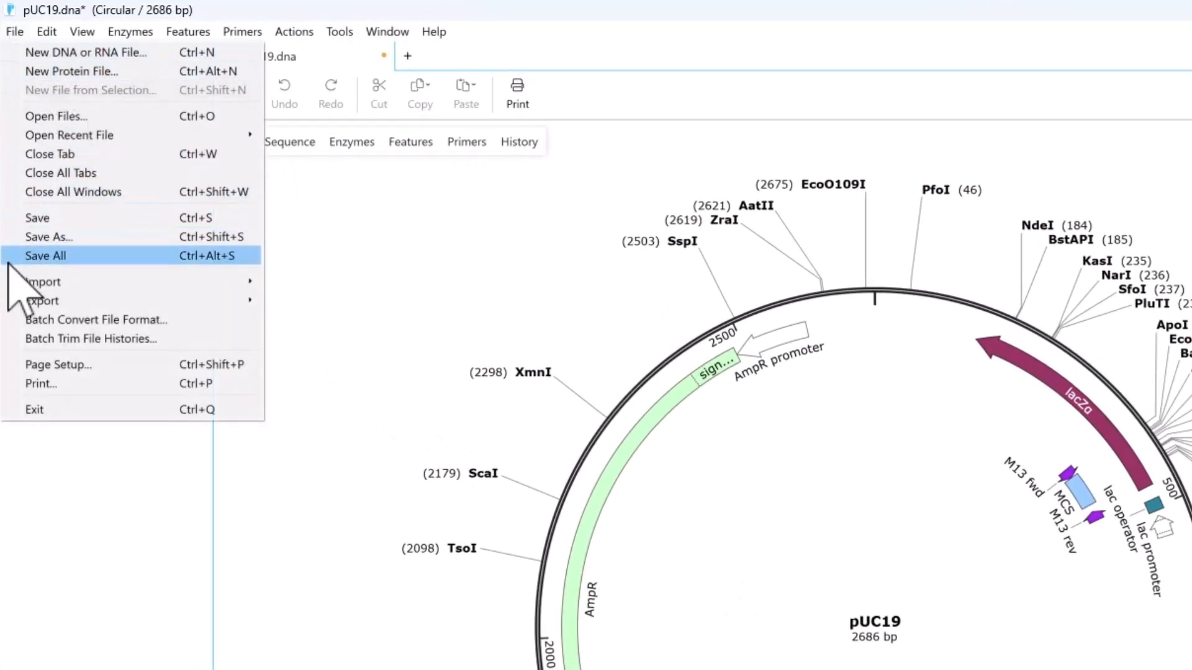
{"action": "mouse_move", "coordinate": [43, 281]}
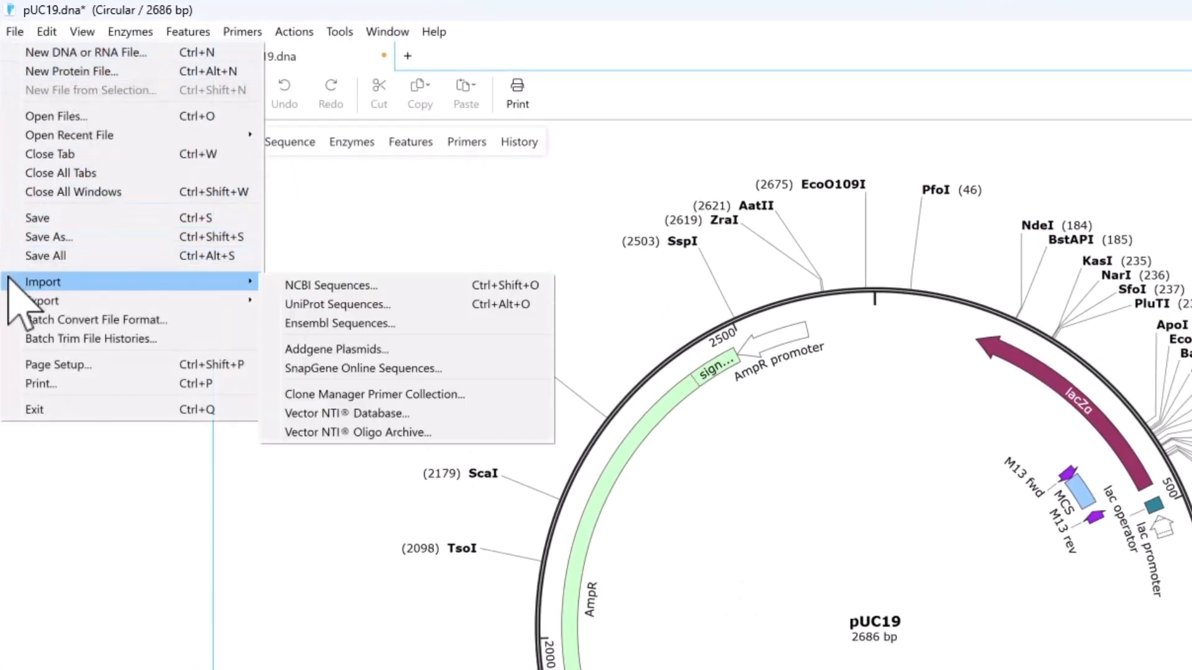